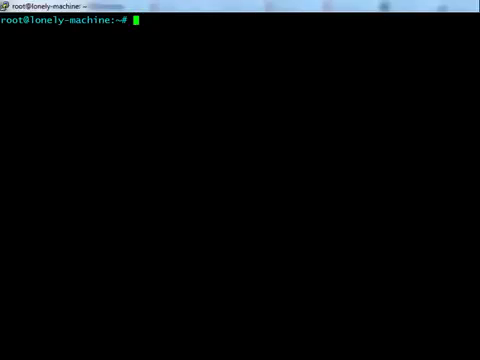
pyautogui.write('ufw')
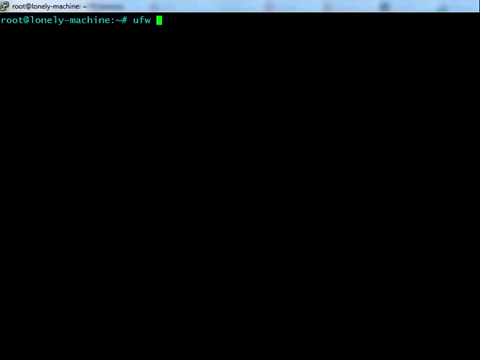
pyautogui.write('status verbose')
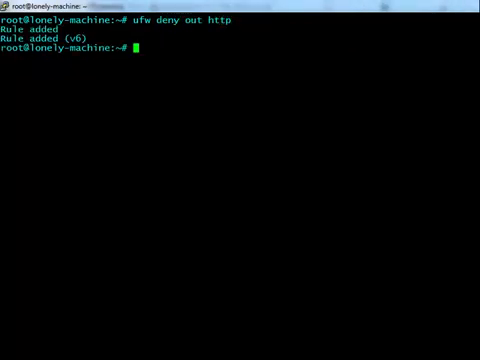
pyautogui.write('ufw deny out https')
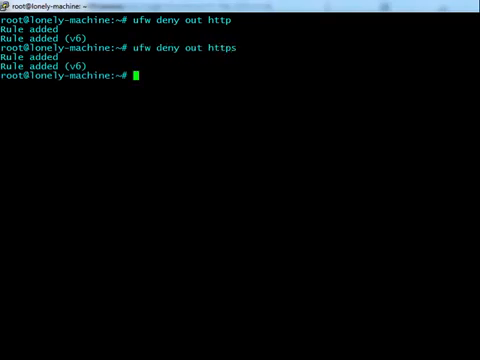
pyautogui.write('ufw deny out')
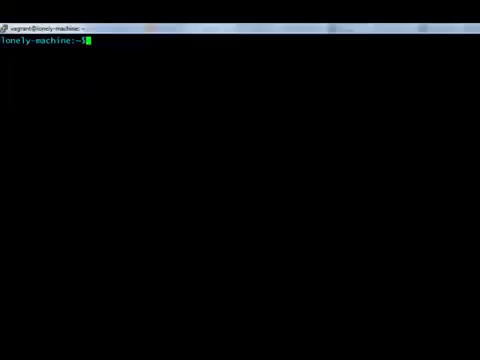
pyautogui.write('google-chrome --incognito amazon.com &')
pyautogui.write('ssh -D 1080 vagrant@')
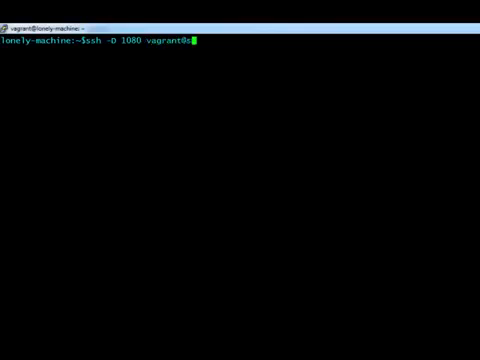
pyautogui.write('sh-server')
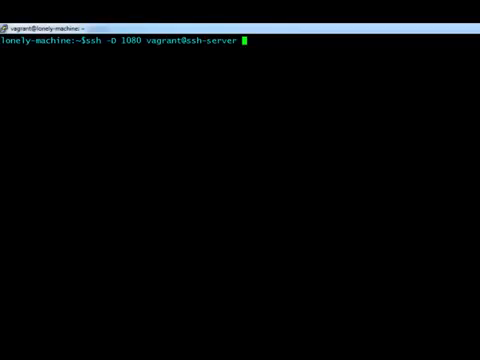
pyautogui.write('-C -f -')
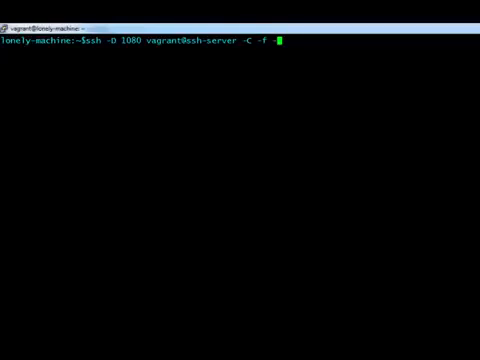
pyautogui.write('N')
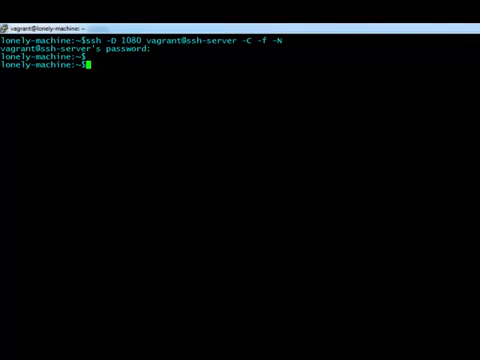
pyautogui.write('ps -ef | grep')
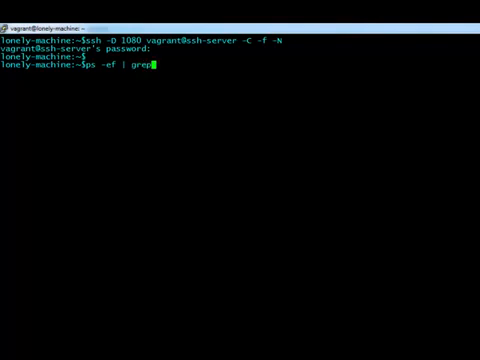
pyautogui.write('ssh-server')
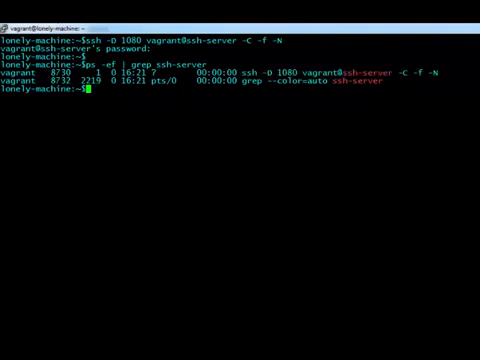
pyautogui.write('netstat -an | grep 1080')
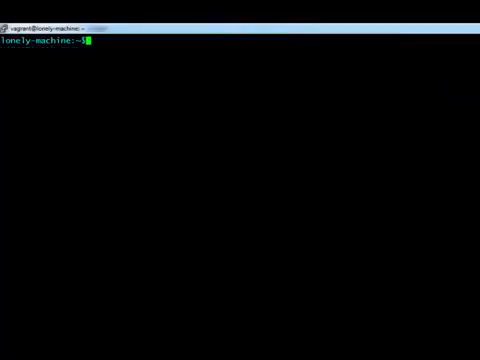
pyautogui.write('sudo tcpdu')
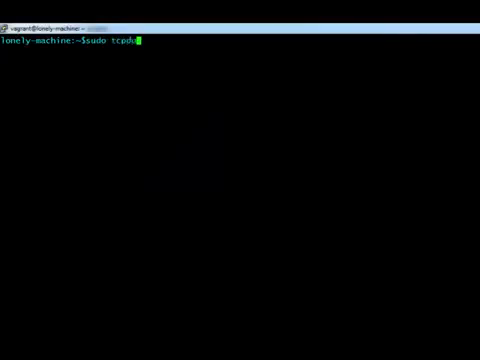
pyautogui.write("-i eth1 'dst host 10.1.1.20'")
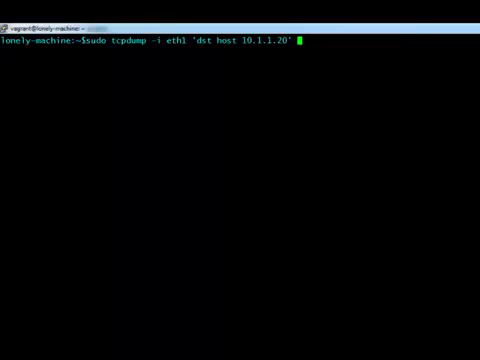
pyautogui.write('-w')
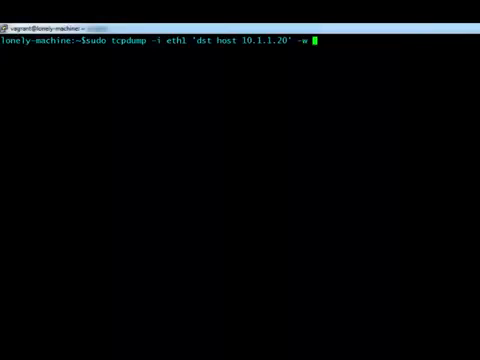
pyautogui.write('lonely_to_server.pcap')
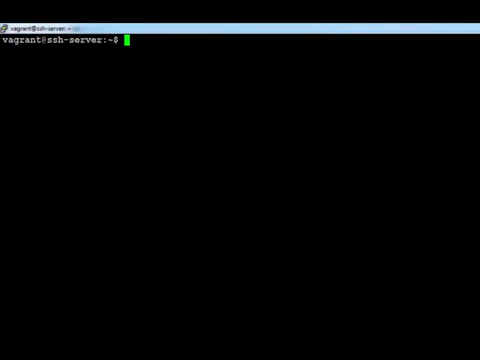
pyautogui.write('sudo tcpdump -i eth0 -w server_amazon.pcap')
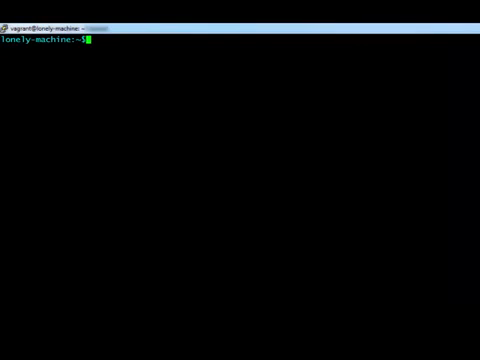
pyautogui.write('google-chrome --incognito')
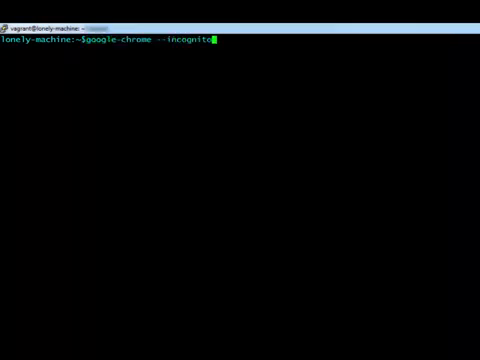
pyautogui.write('--proxy-server')
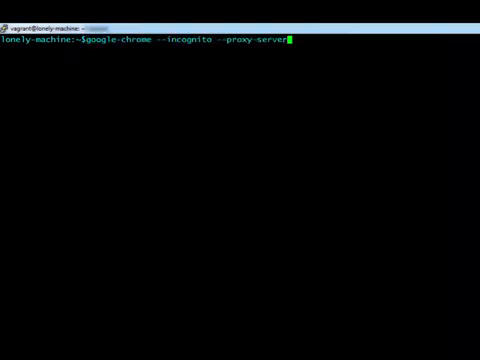
pyautogui.write('="socks5://127.0.0.1:1080"')
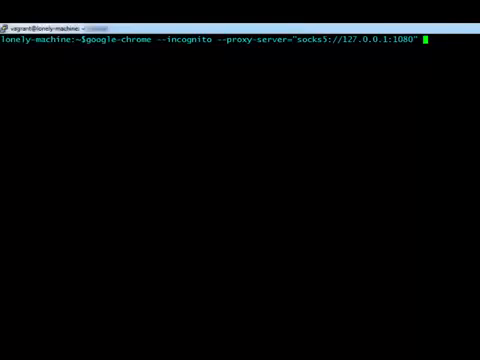
pyautogui.write('amazon')
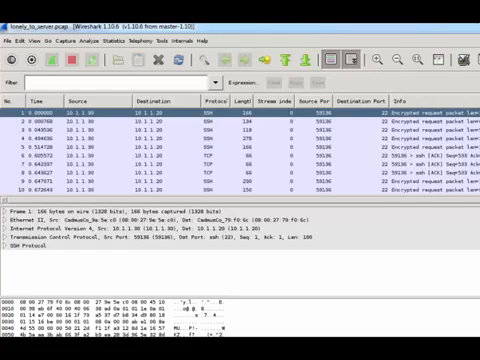
pyautogui.scroll(-3)
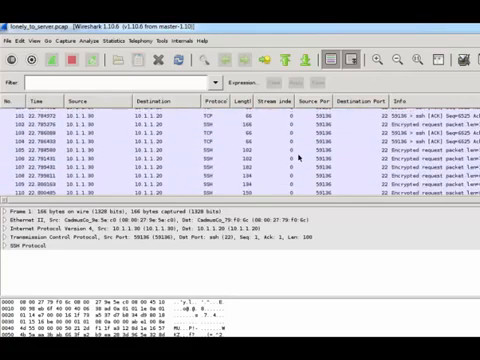
pyautogui.scroll(-3)
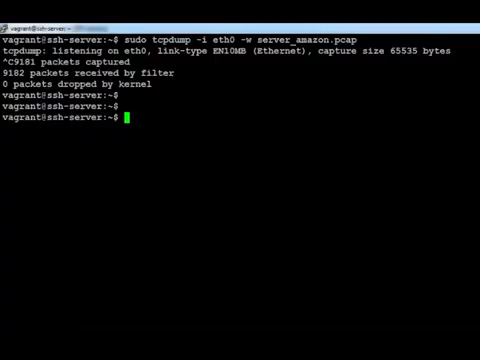
pyautogui.write('wiresha')
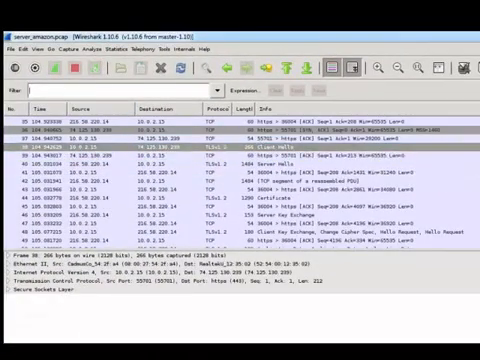
pyautogui.write('Http')
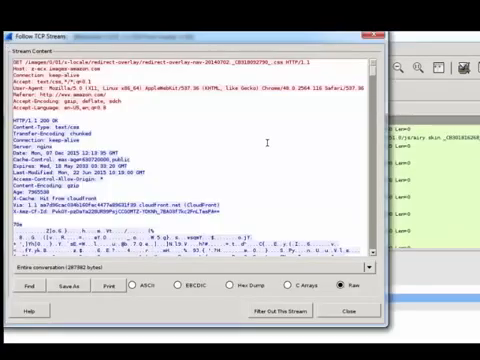
pyautogui.moveTo(268, 140)
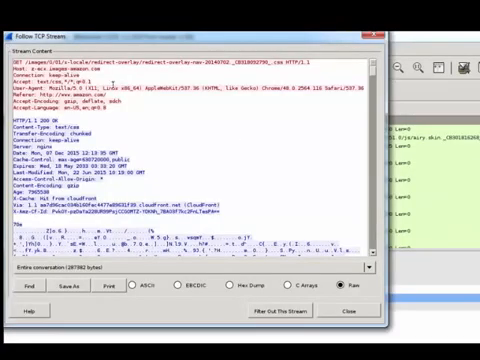